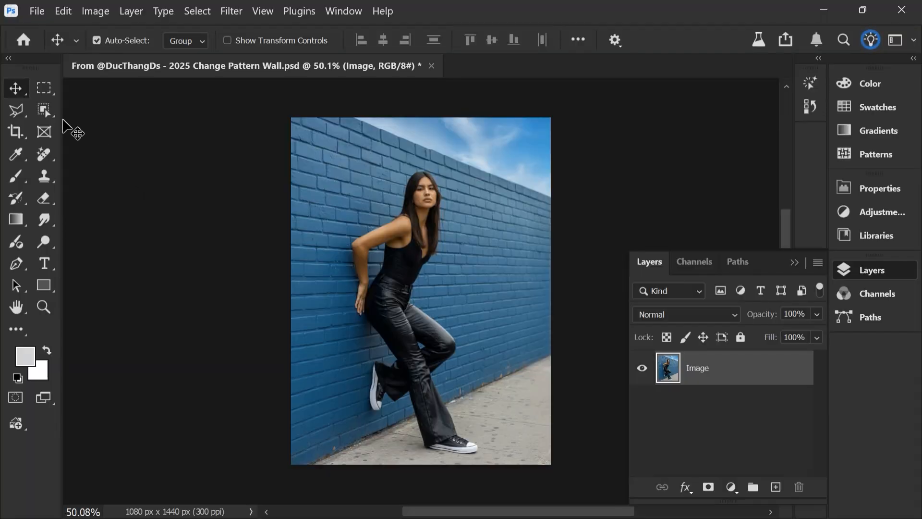
# Select the woman with Object Selection's Select People and copy her onto a new layer
pyautogui.click(44, 109)
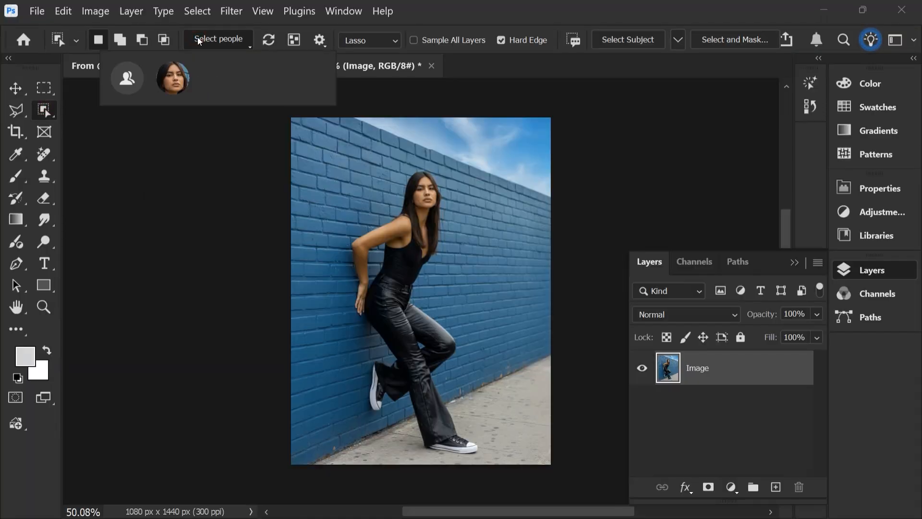
pyautogui.click(172, 78)
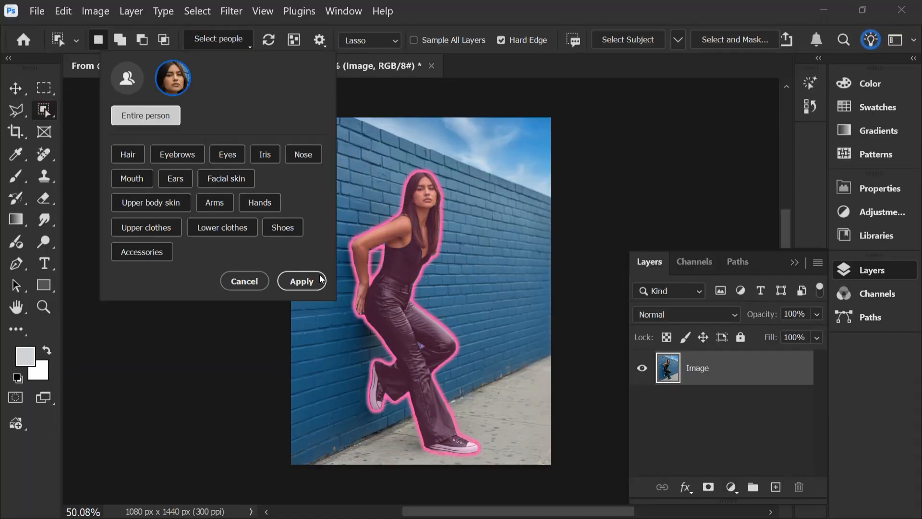
pyautogui.click(301, 280)
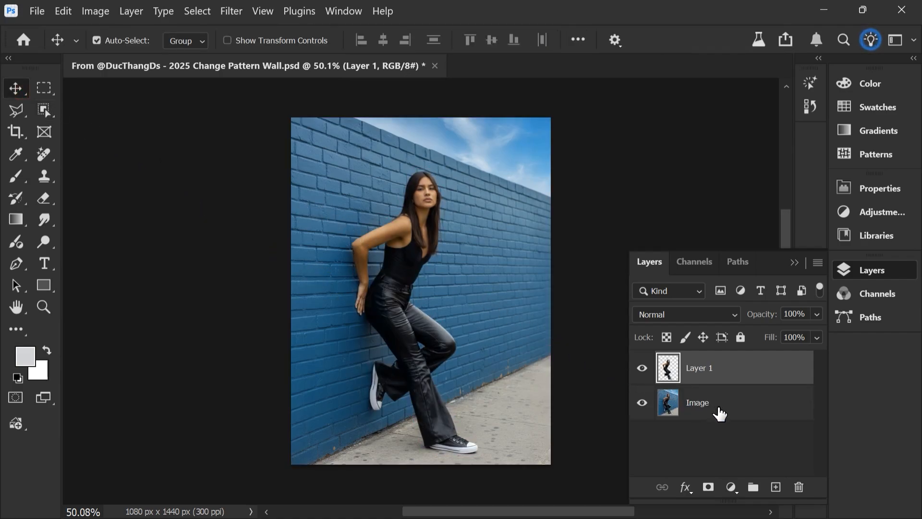
# Add a Hue/Saturation adjustment targeting the blue Prominent Colors swatch, with Lightness at +100
pyautogui.click(731, 486)
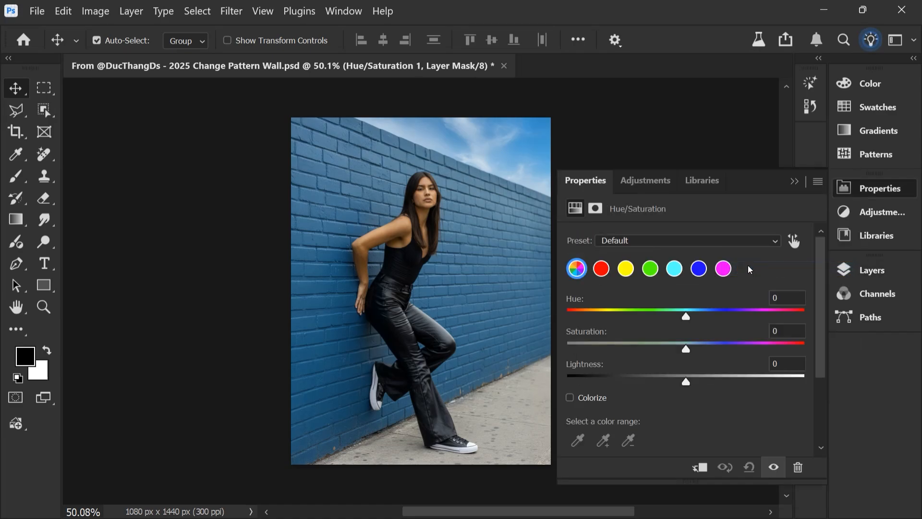
pyautogui.click(687, 241)
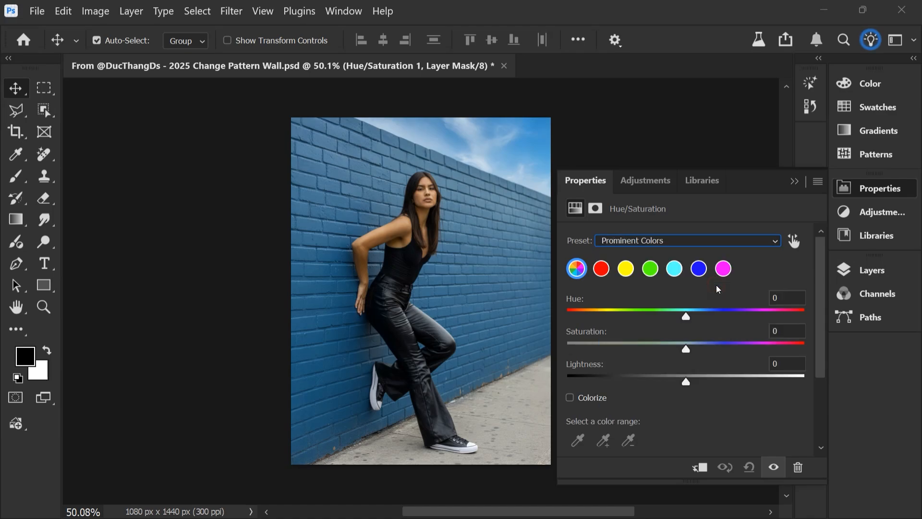
pyautogui.click(674, 269)
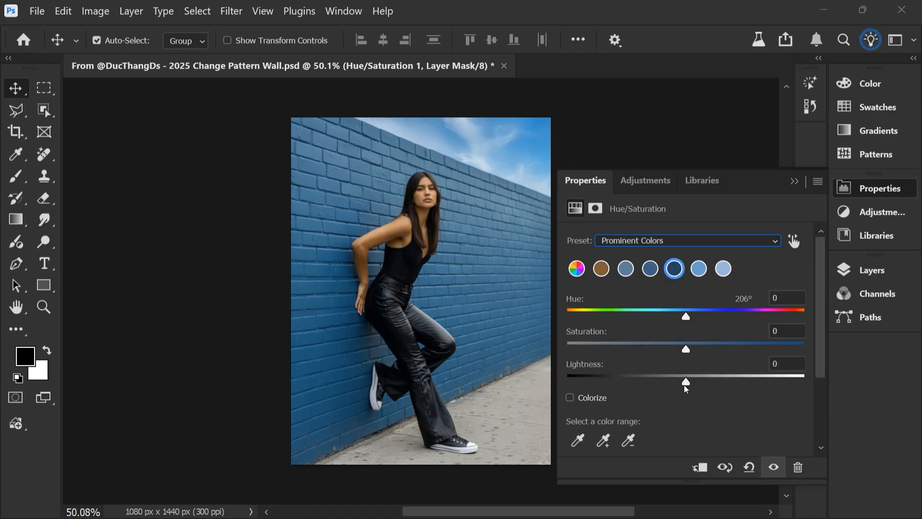
pyautogui.moveTo(686, 380); pyautogui.dragTo(804, 381)
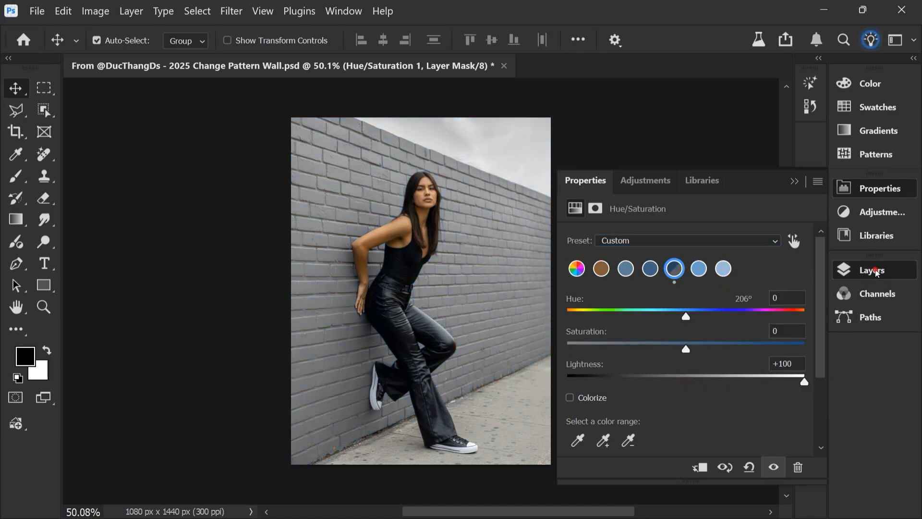
pyautogui.click(872, 269)
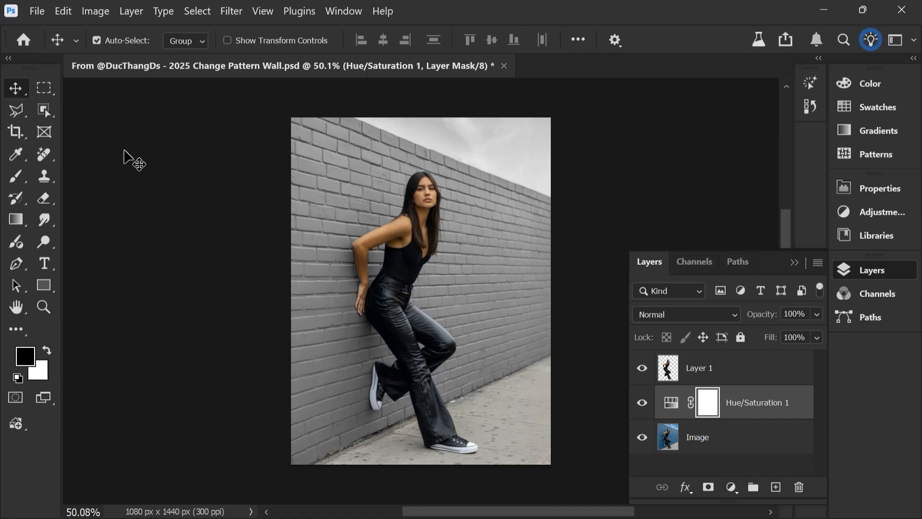
# Select the sky and paint it black on the Hue/Saturation mask
pyautogui.click(44, 110)
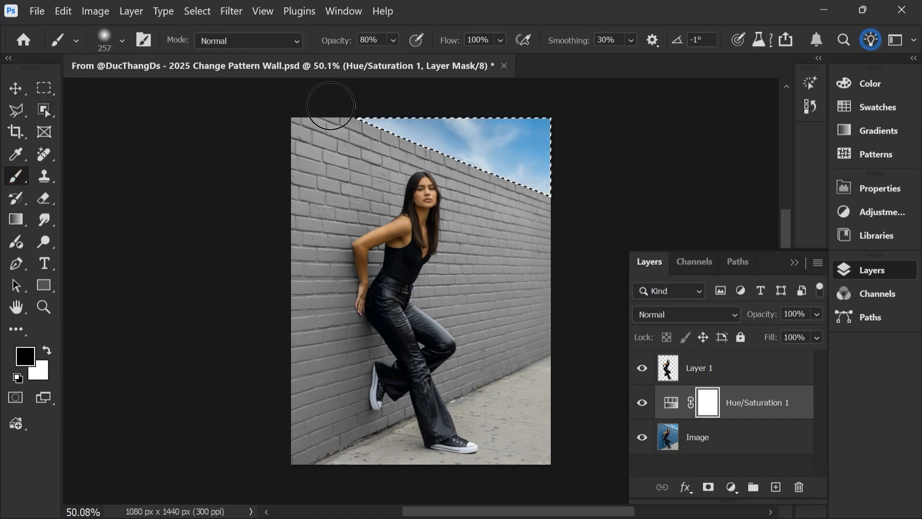
pyautogui.click(16, 87)
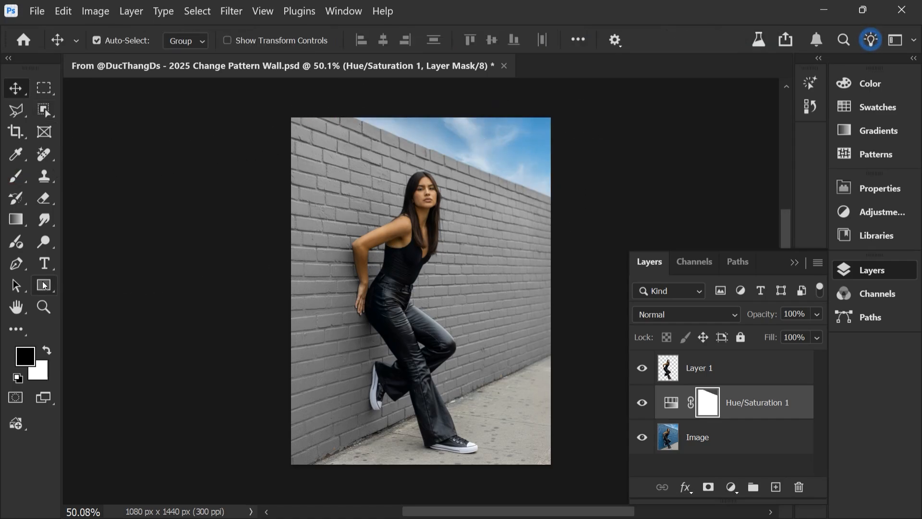
# Draw a white rectangle across the wall's middle and convert it to a Smart Object
pyautogui.moveTo(292, 184); pyautogui.dragTo(332, 221)
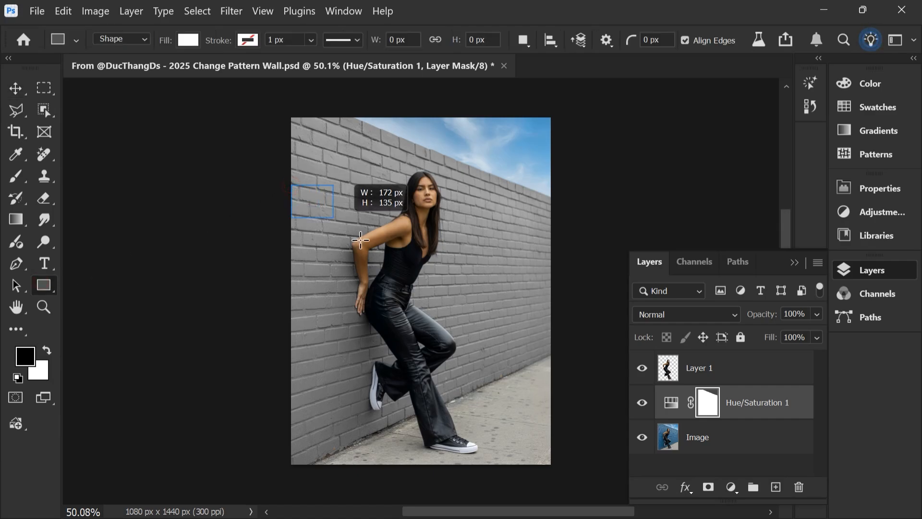
pyautogui.moveTo(292, 187); pyautogui.dragTo(551, 352)
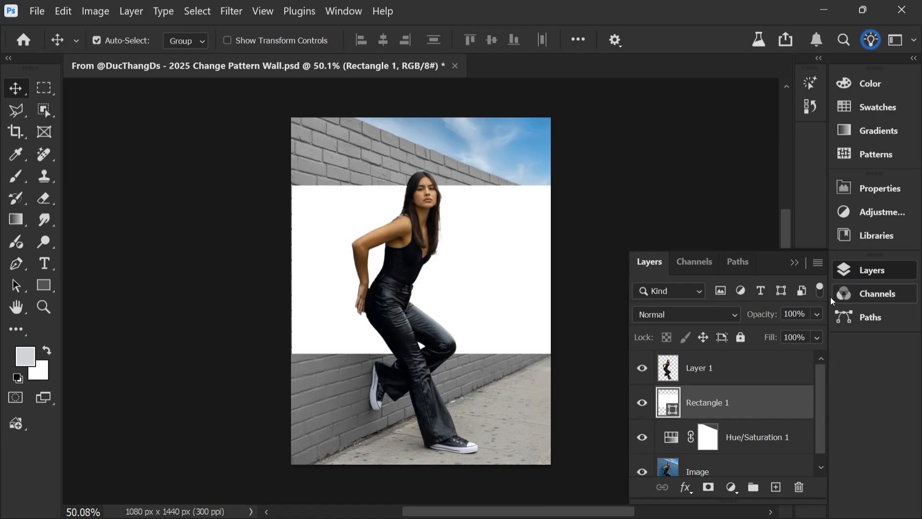
pyautogui.click(797, 313)
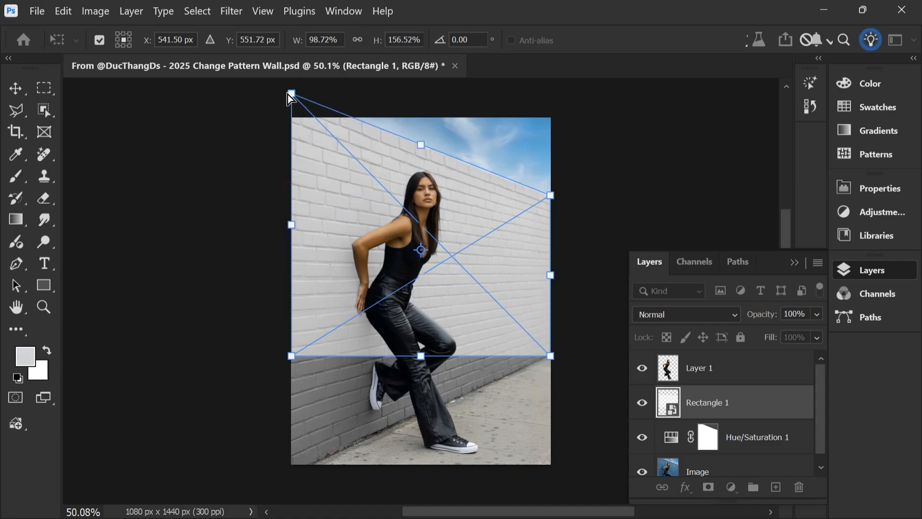
# Drag the rectangle's corner to match the wall's perspective, then return to the main document
pyautogui.moveTo(291, 356); pyautogui.dragTo(293, 447)
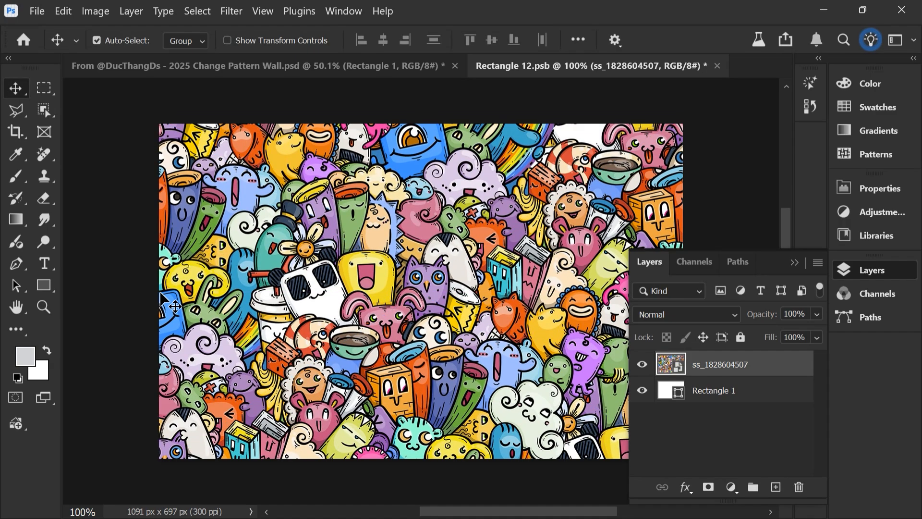
pyautogui.click(236, 66)
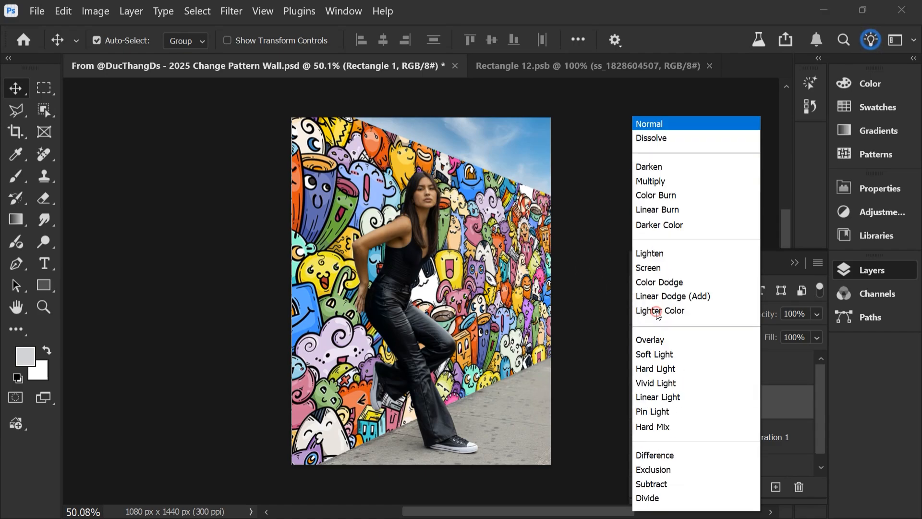
# Set the Rectangle 1 doodle layer to Multiply and confirm its Blend If settings
pyautogui.click(650, 181)
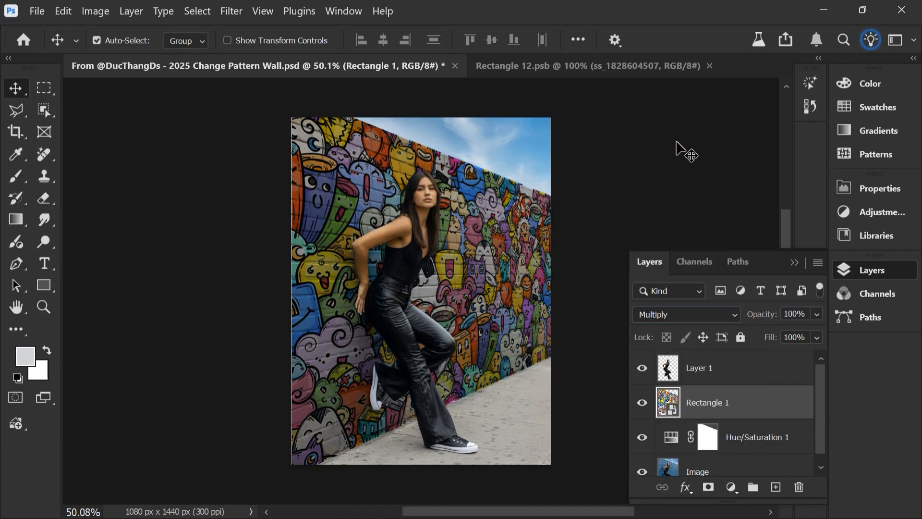
pyautogui.click(685, 487)
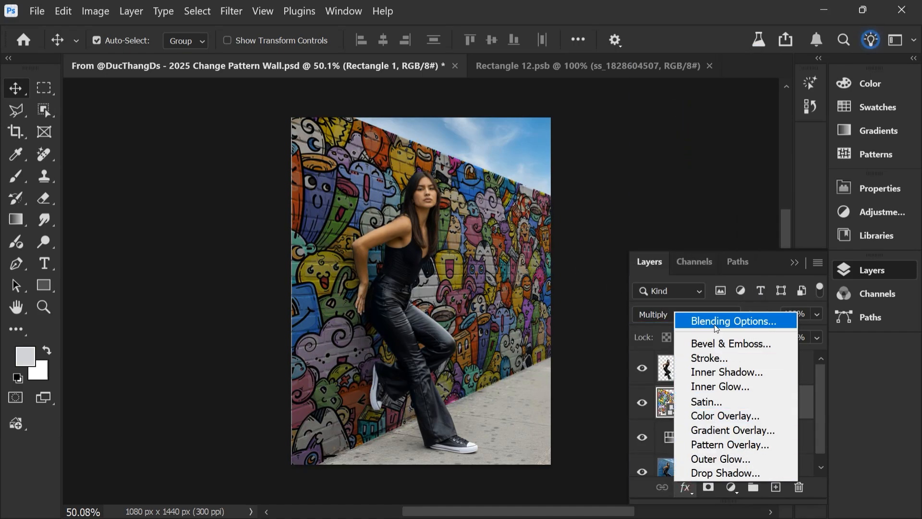
pyautogui.click(732, 321)
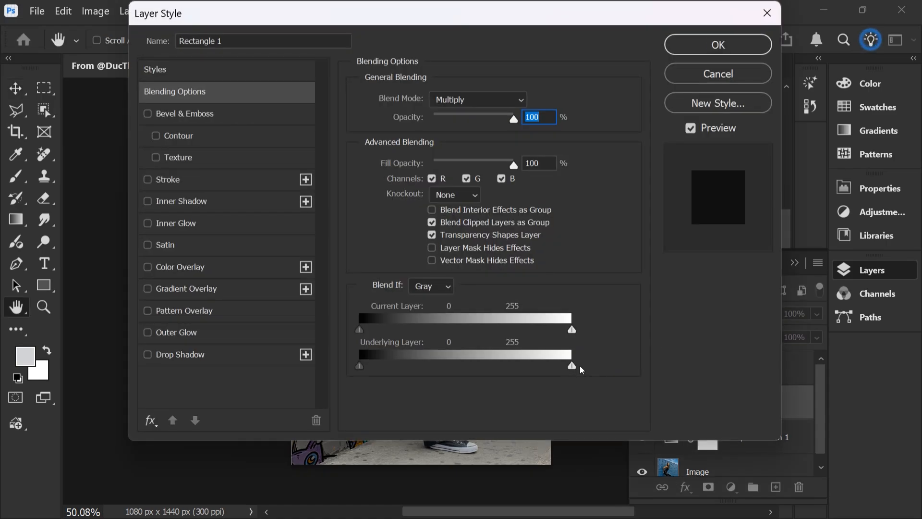
pyautogui.click(717, 44)
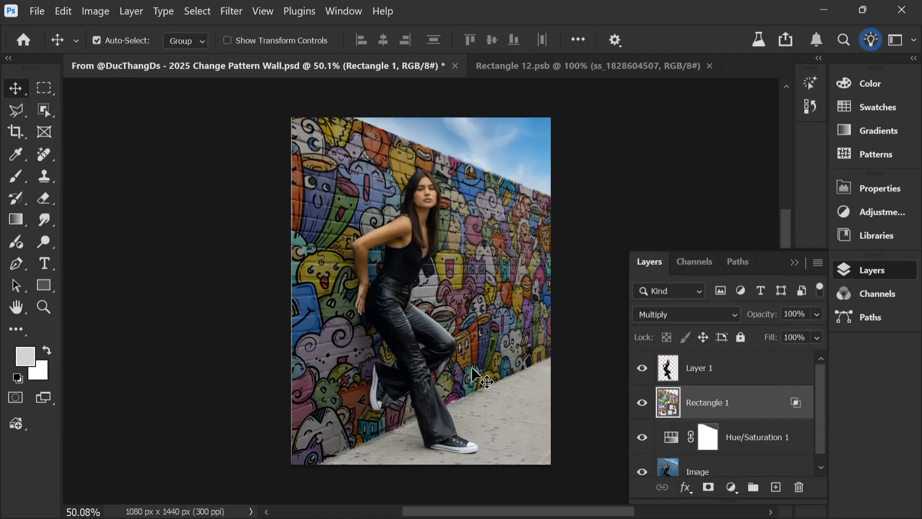
pyautogui.click(872, 270)
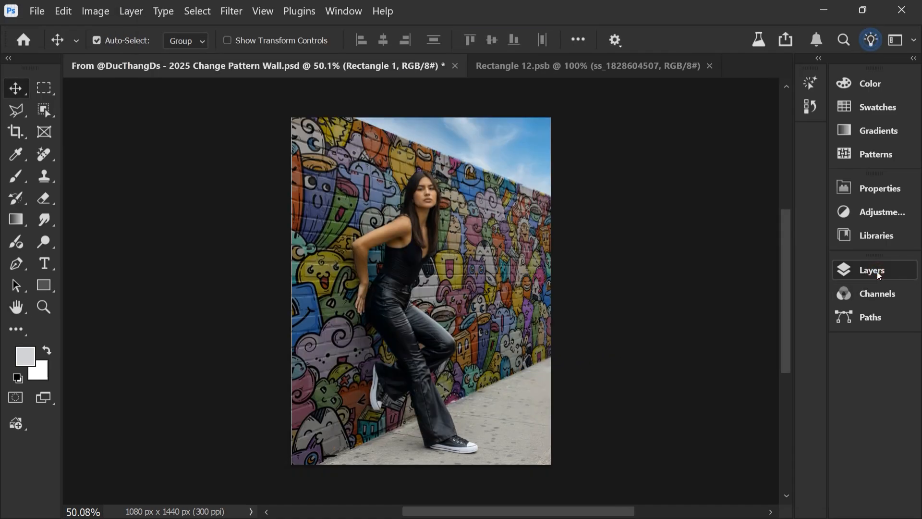